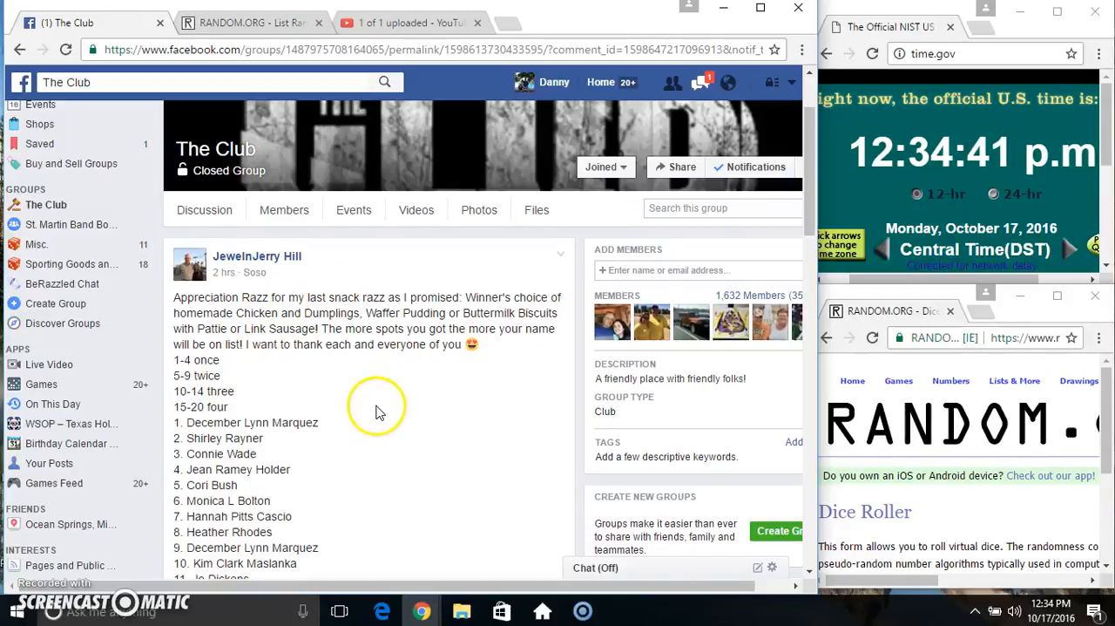
Copy the 27 raffle names from the group post and comment 'live' beneath it
scroll("down", 3)
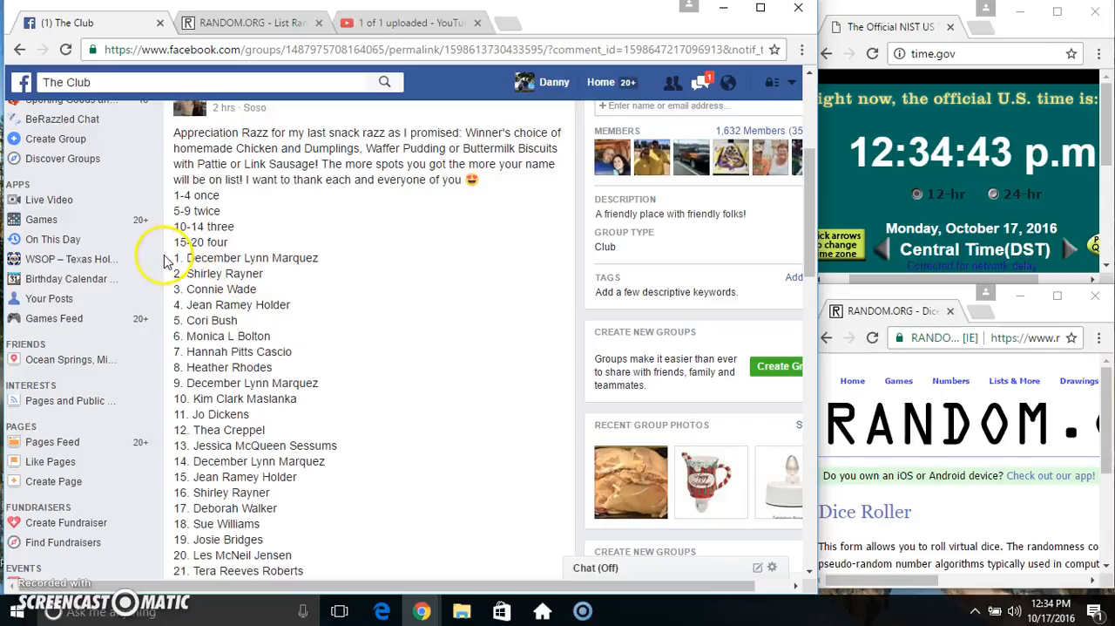
scroll("down", 3)
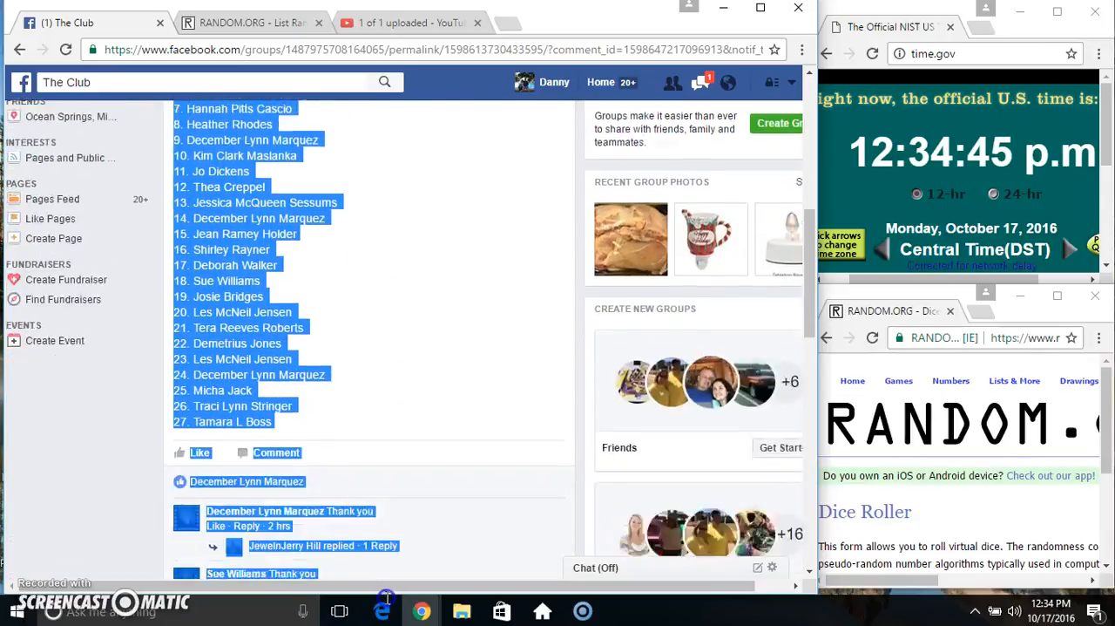
scroll("down", 3)
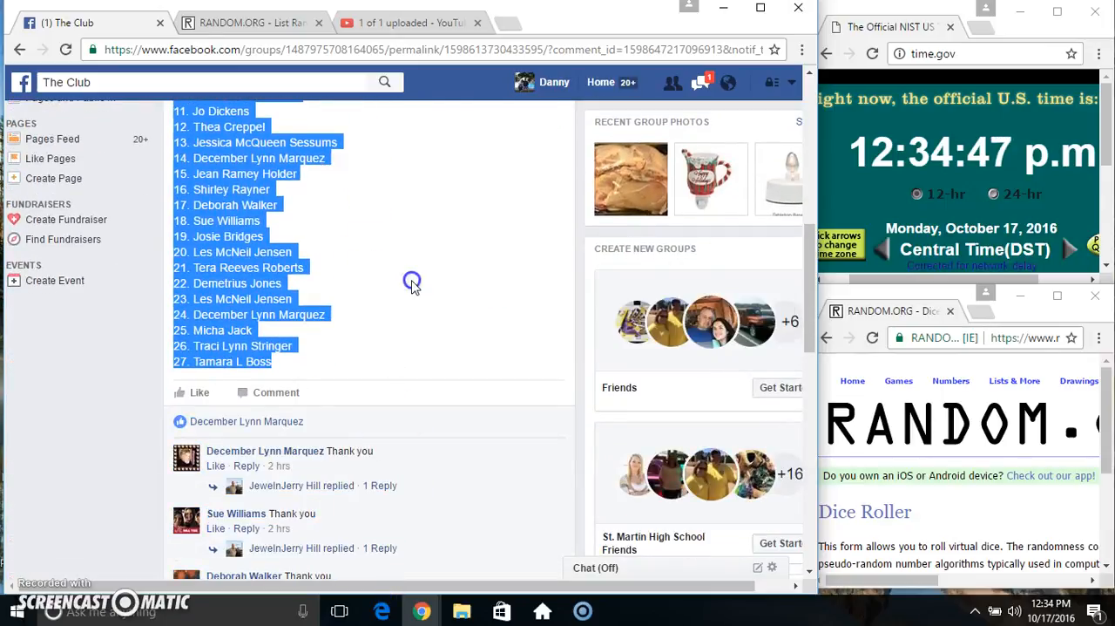
scroll("down", 3)
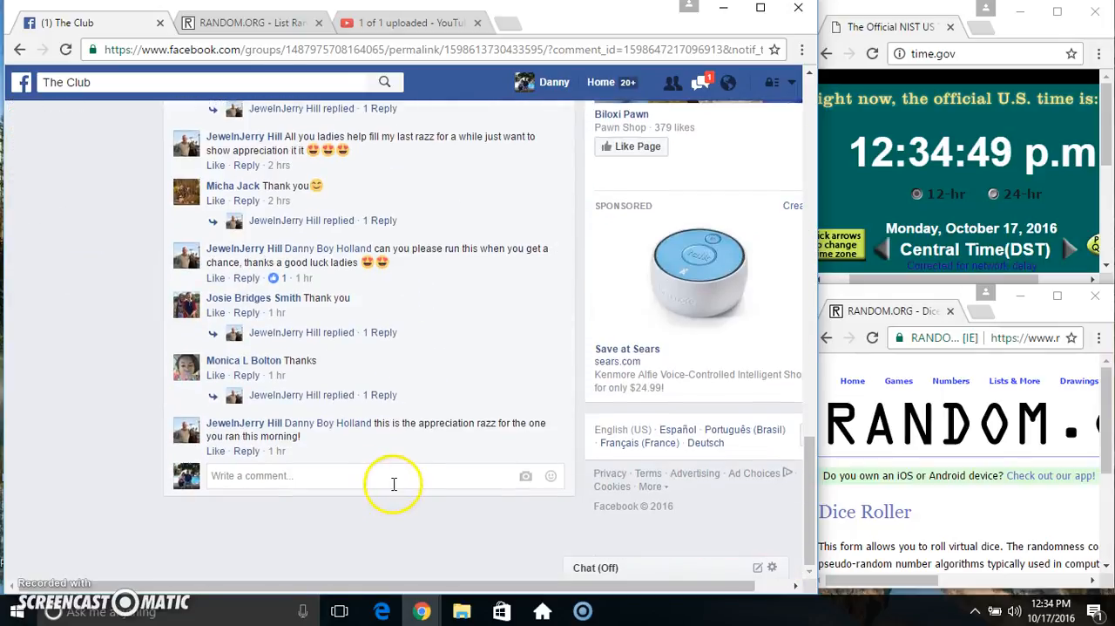
type("live")
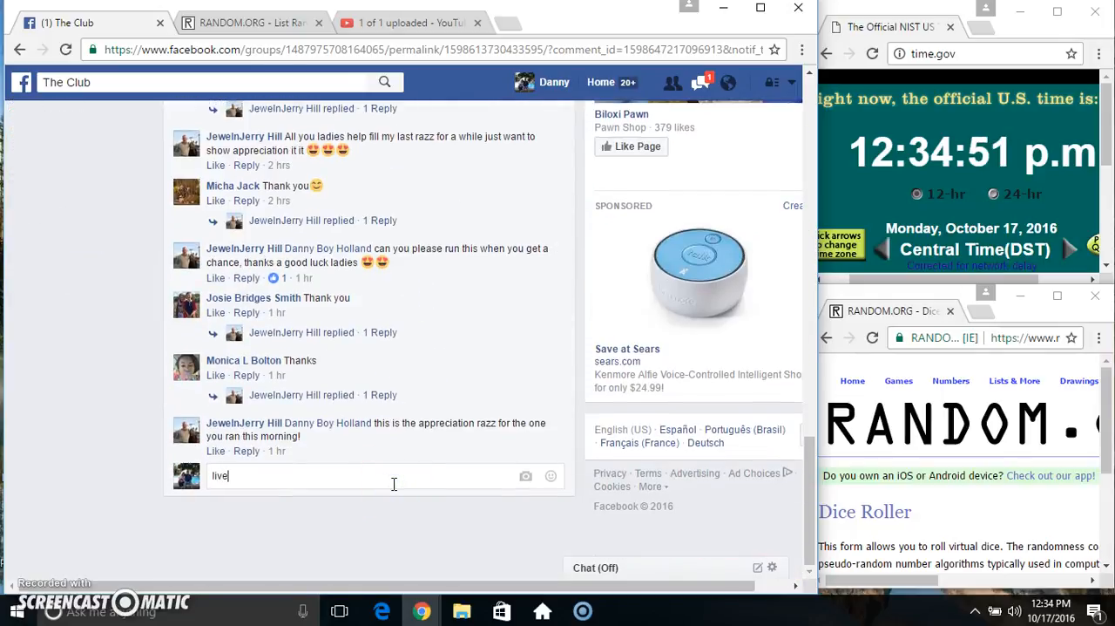
key("Return")
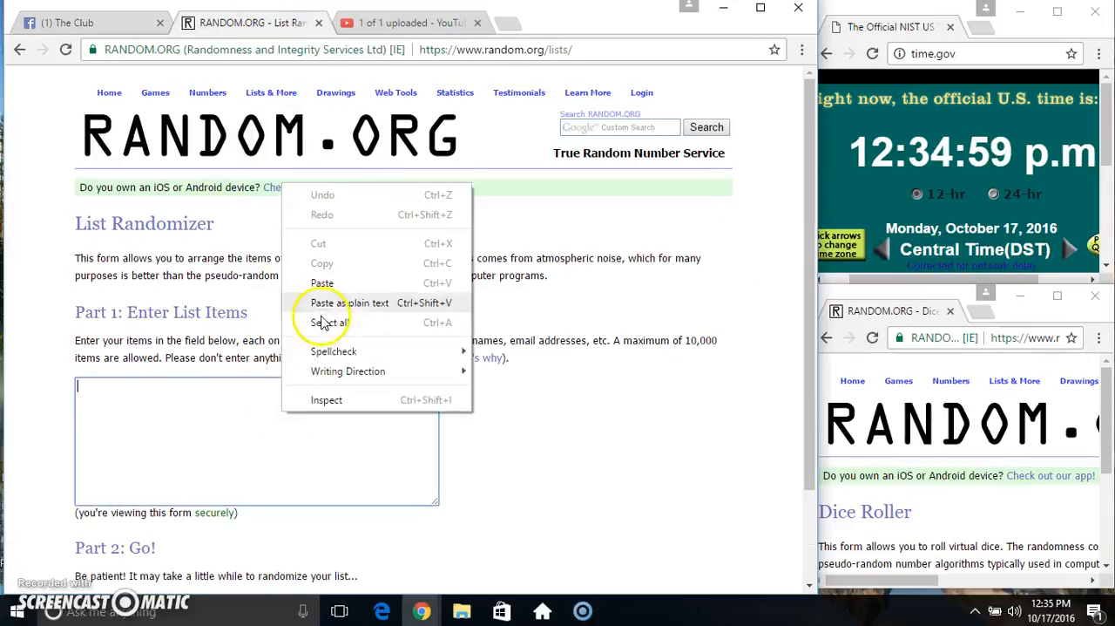
Paste the 27 copied names as plain text into the List Randomizer items field
left_click(321, 282)
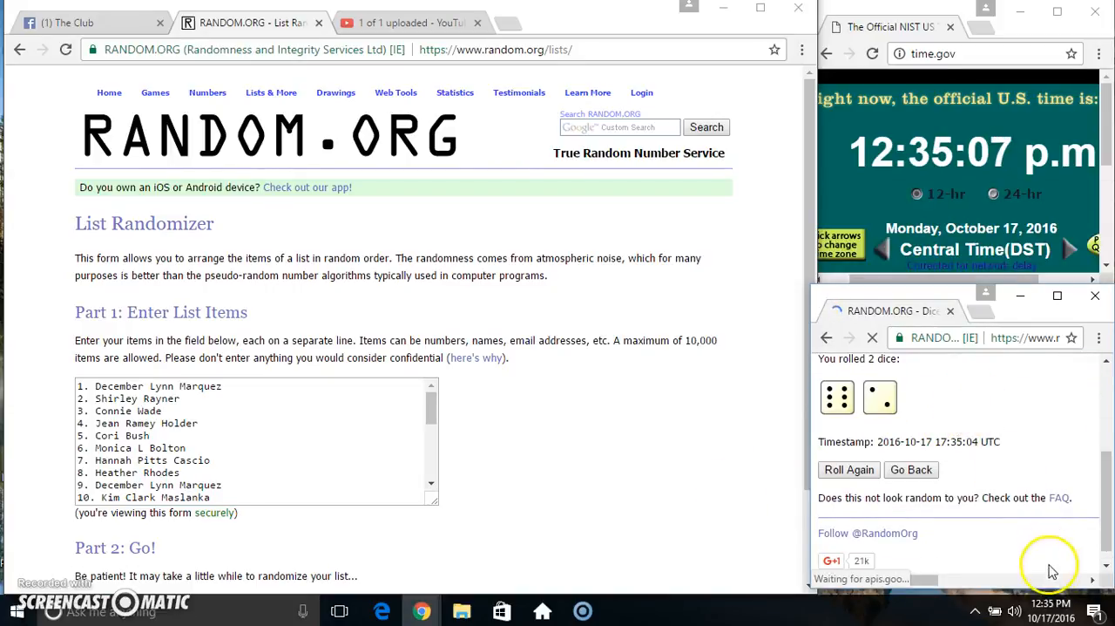
mouse_move(610, 470)
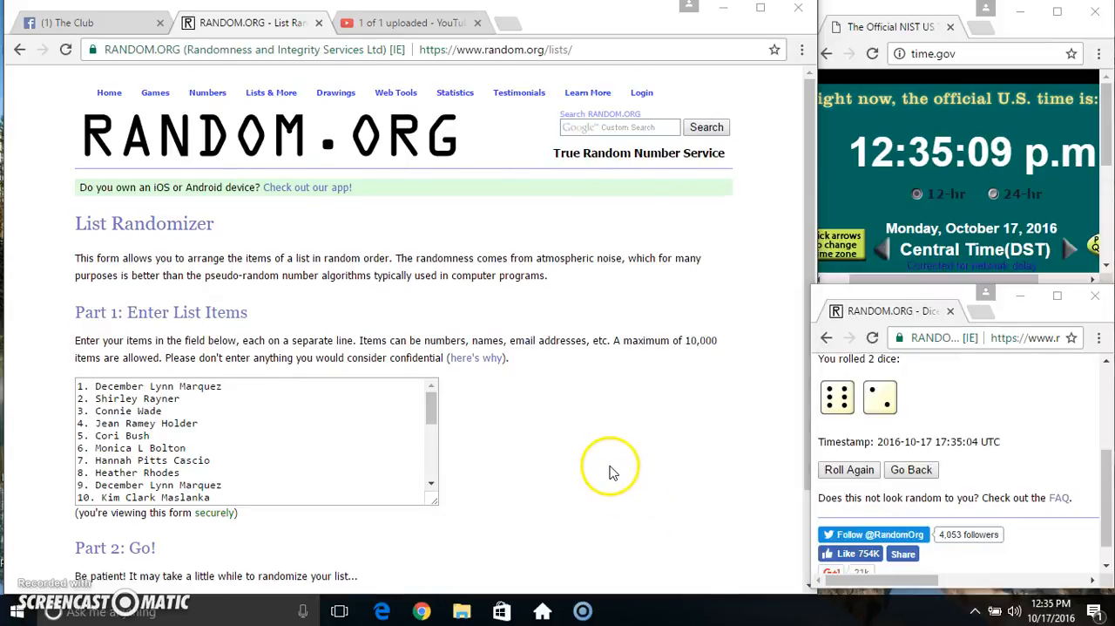
scroll("down", 3)
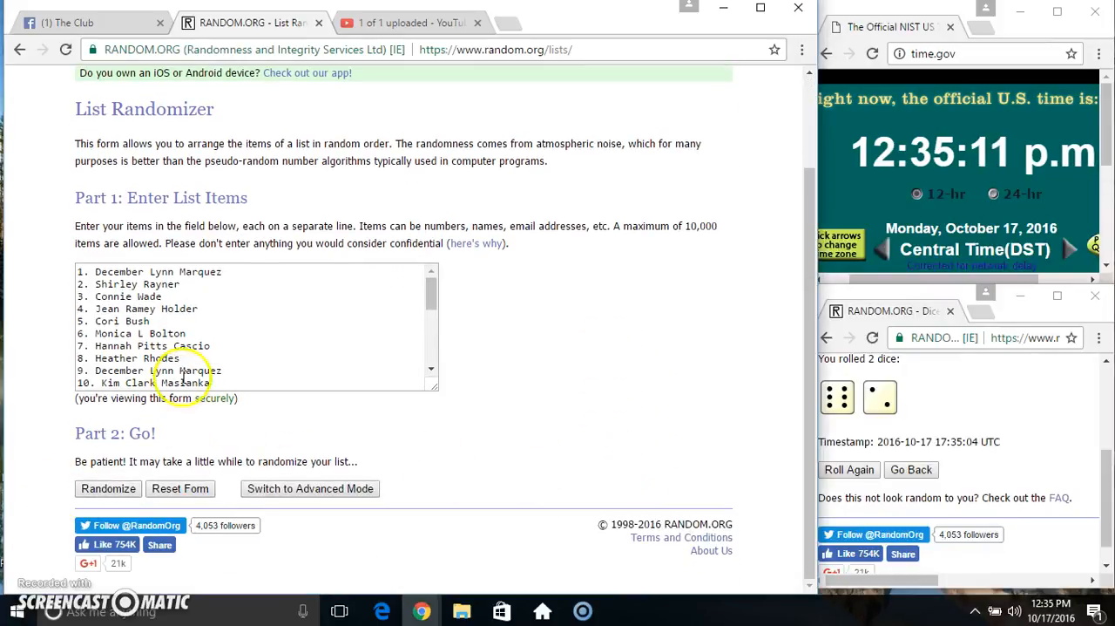
Randomize the 27-name list repeatedly until it has been shuffled seven times
left_click(108, 488)
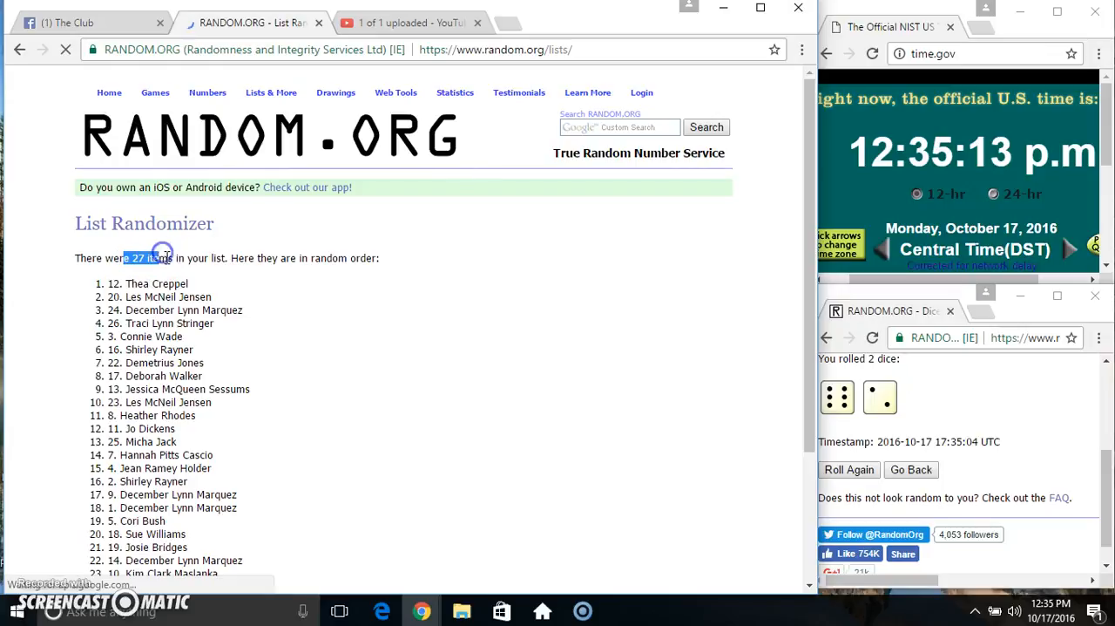
scroll("down", 3)
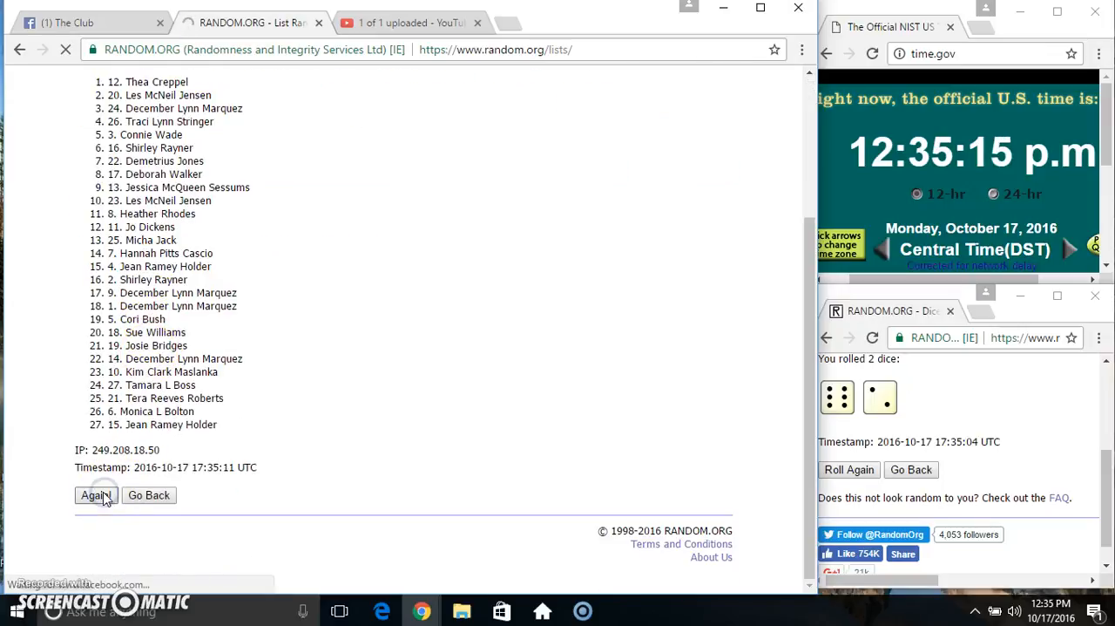
left_click(94, 495)
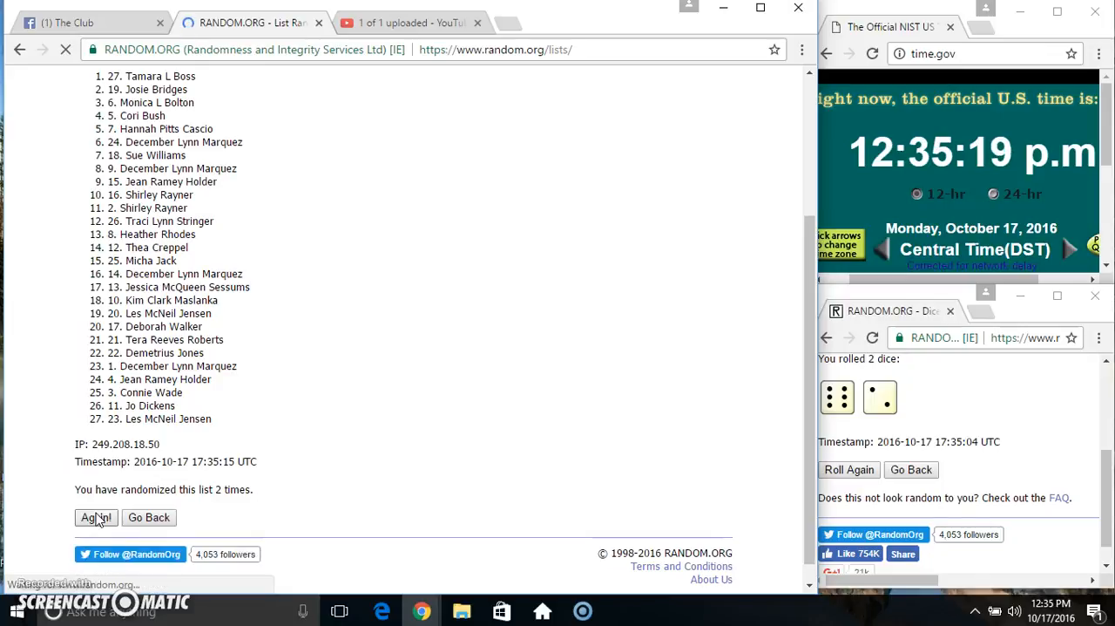
left_click(94, 516)
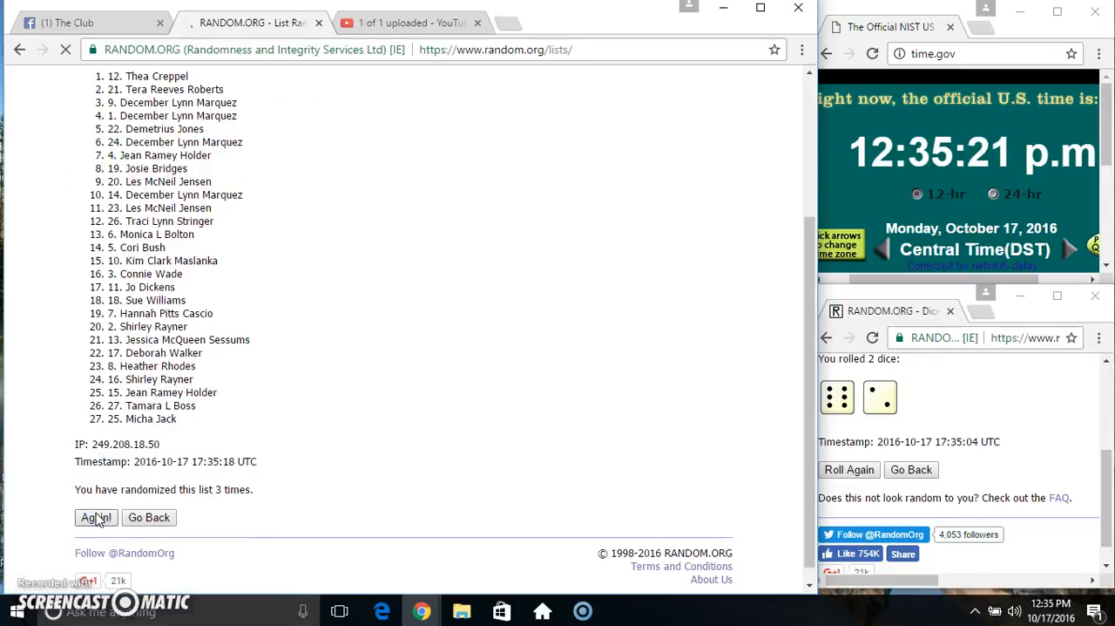
left_click(94, 516)
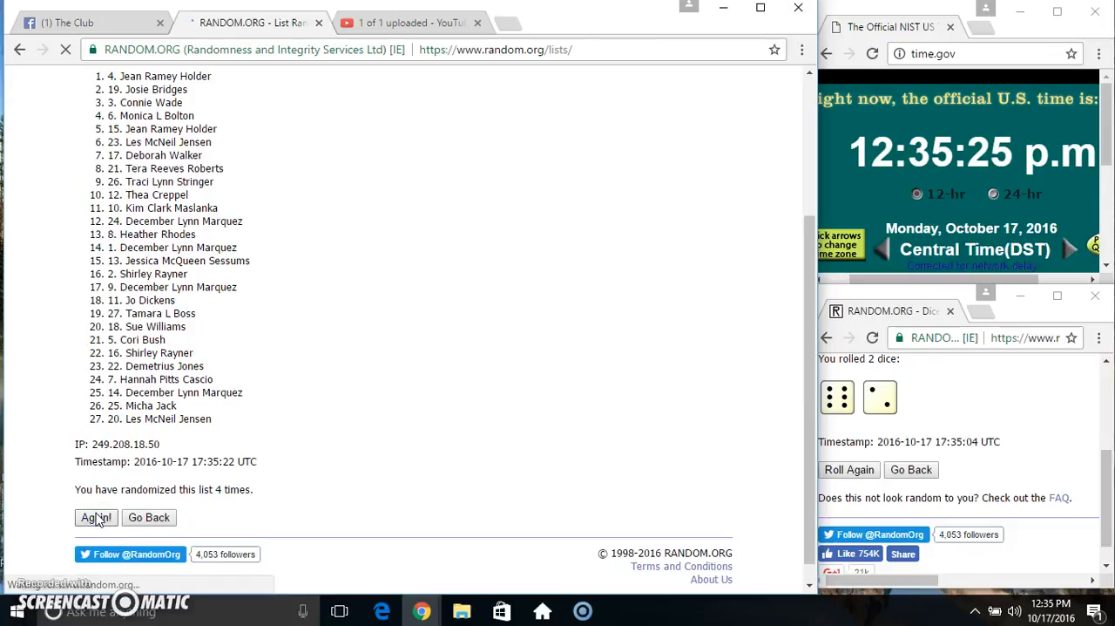
left_click(94, 516)
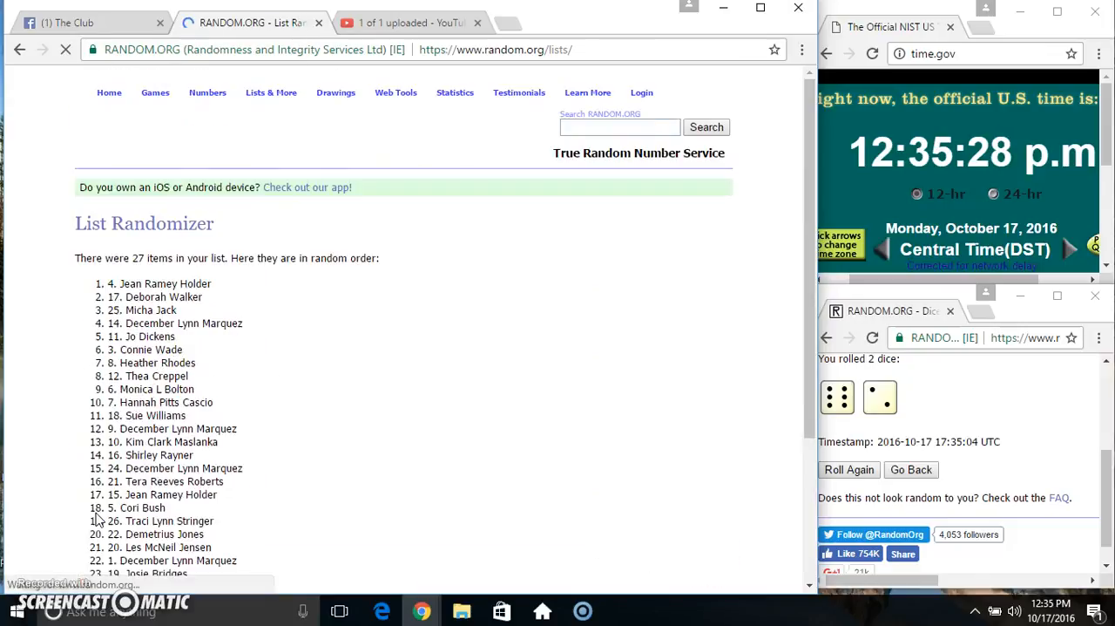
scroll("down", 3)
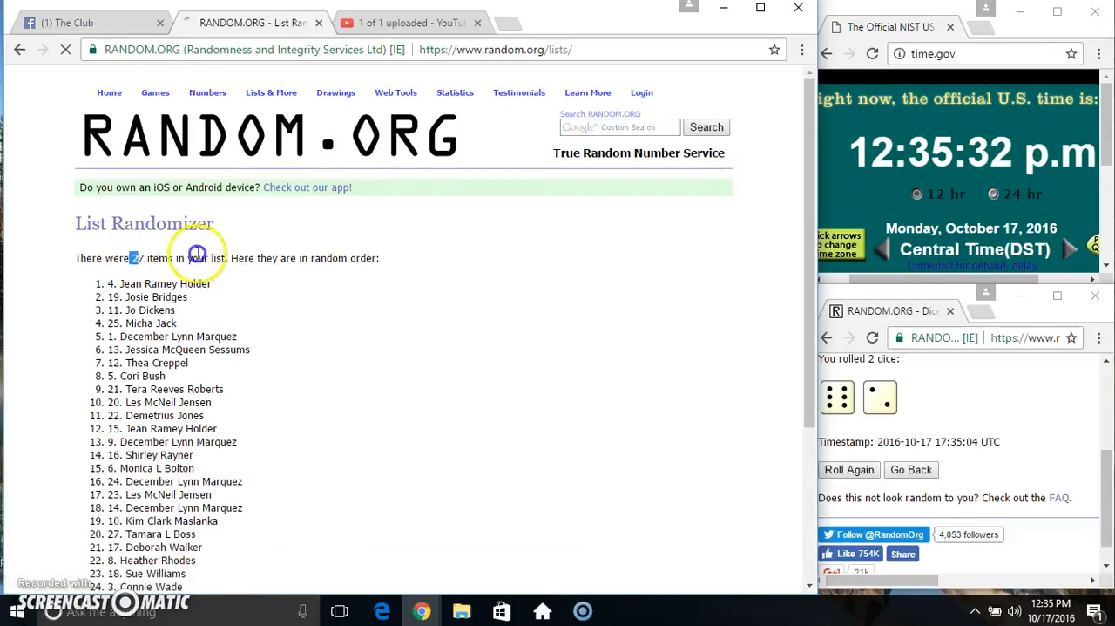
scroll("down", 3)
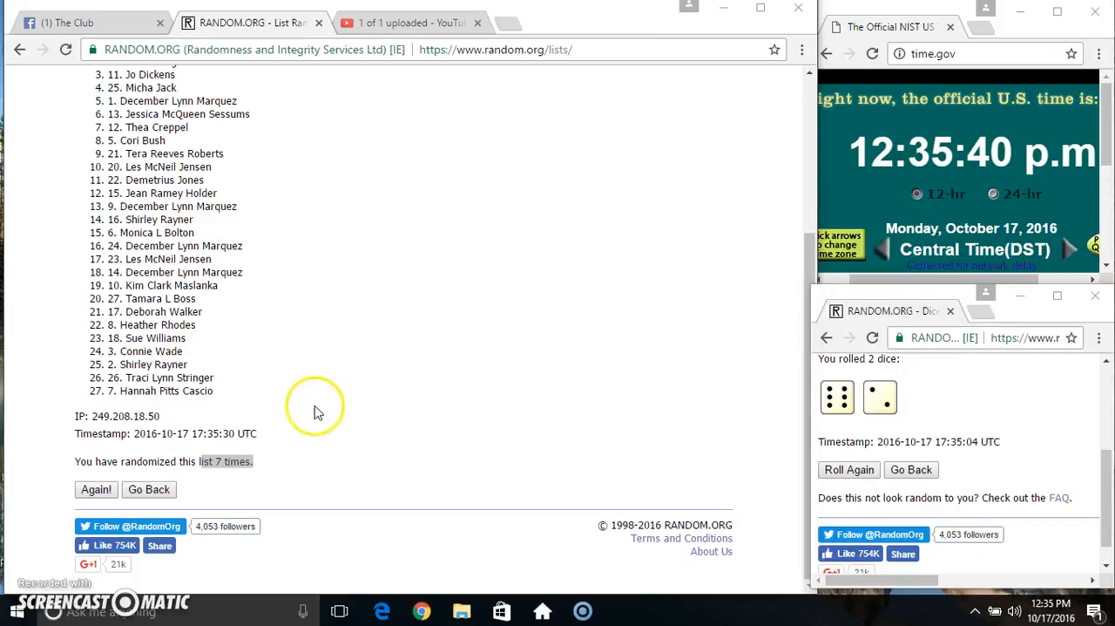
Randomize an eighth time, highlight the top winning name, and return to the Facebook post
left_click(96, 488)
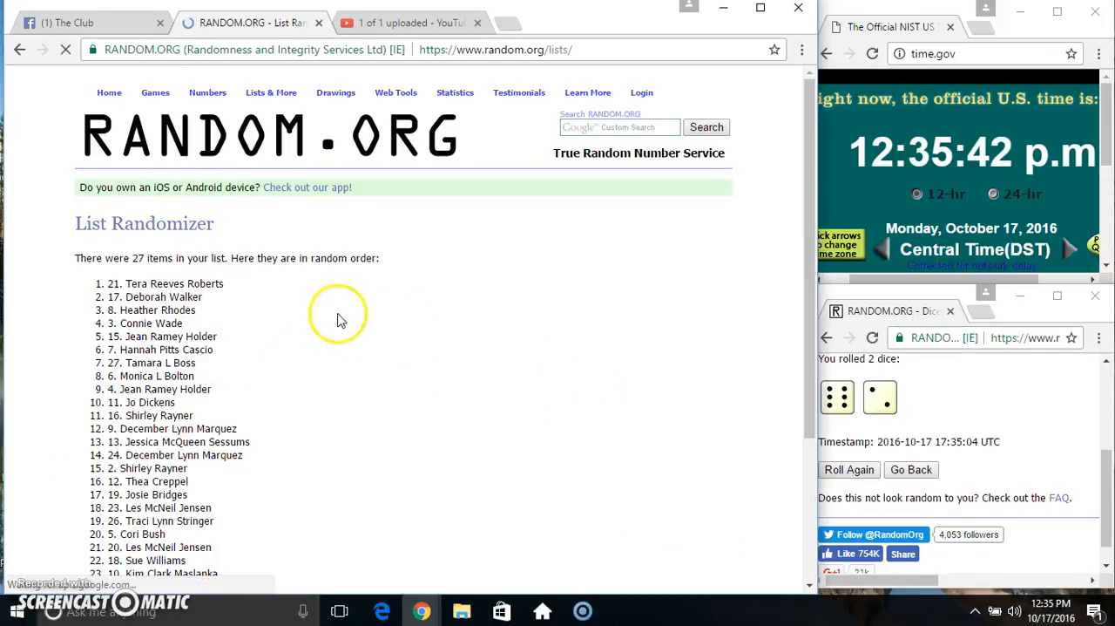
double_click(166, 283)
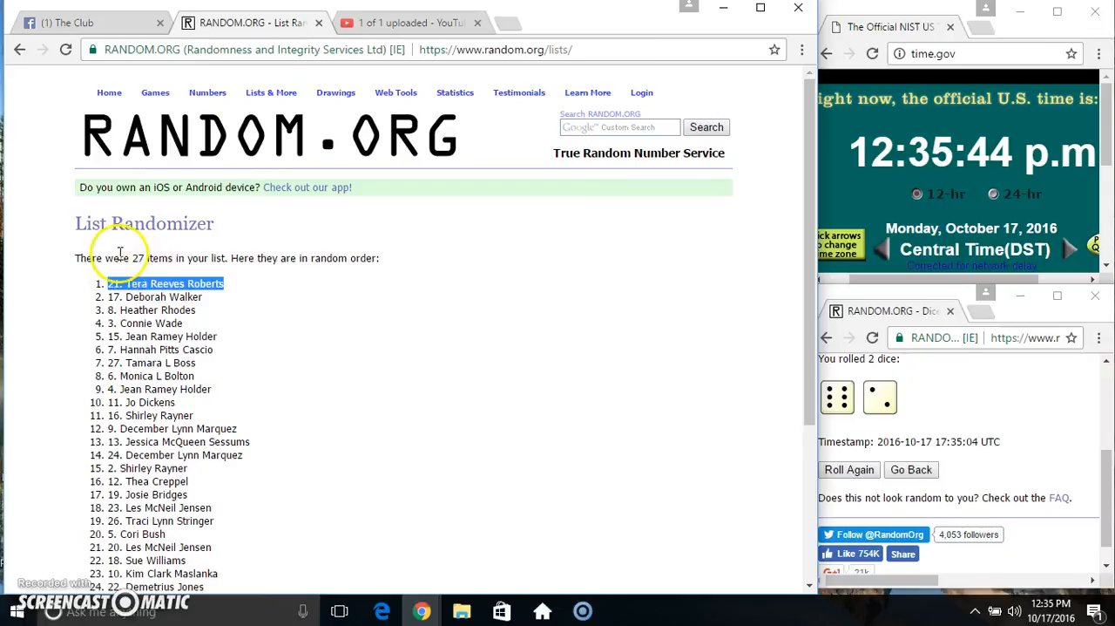
scroll("down", 3)
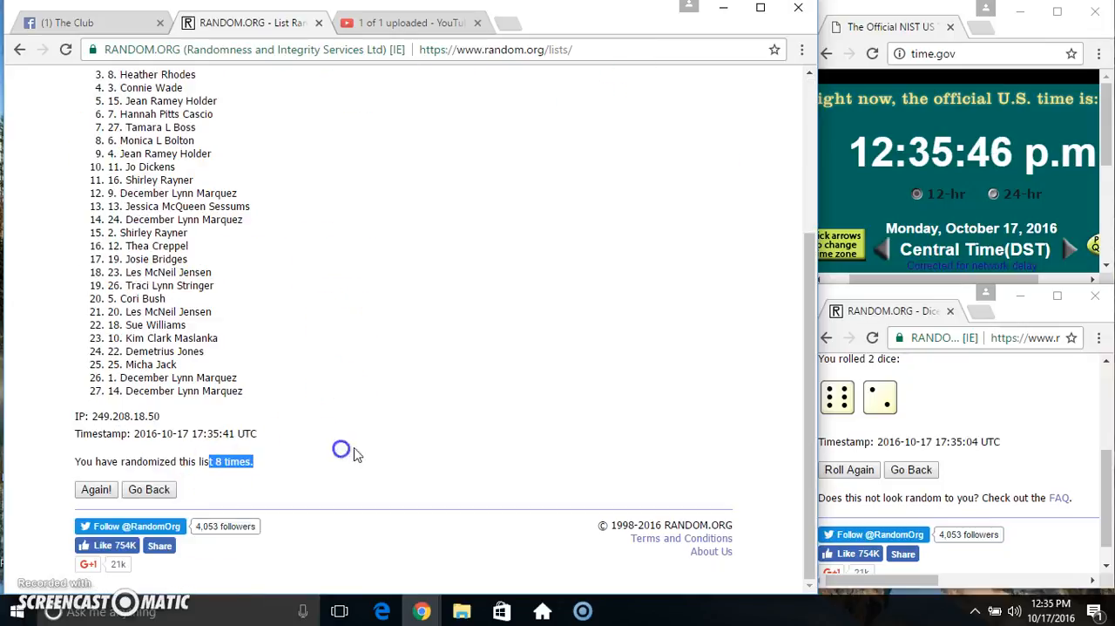
scroll("up", 3)
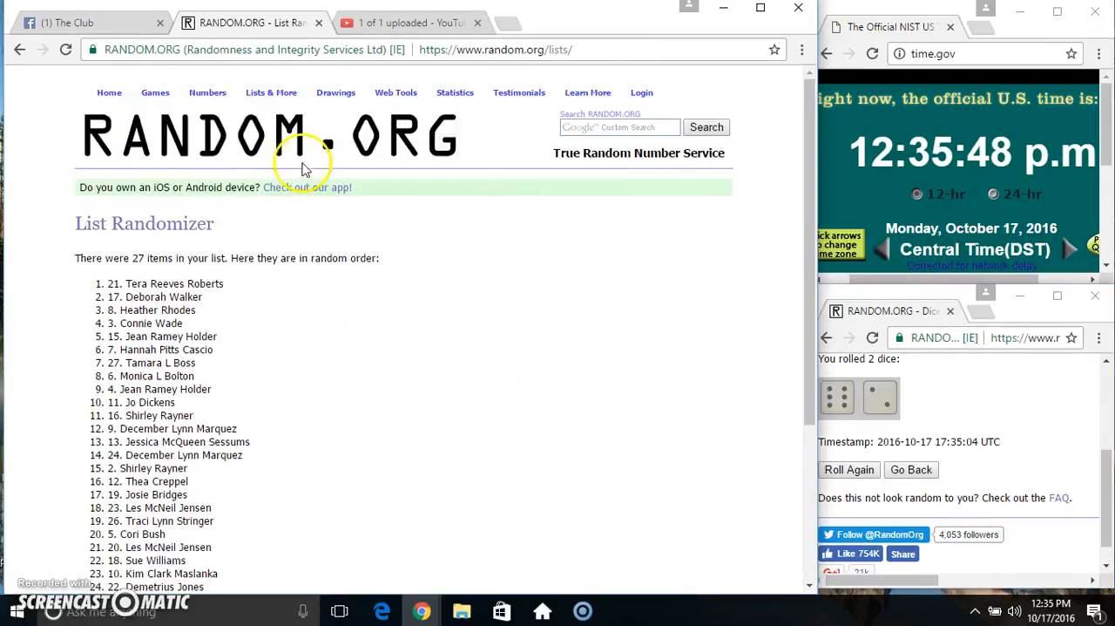
left_click(79, 23)
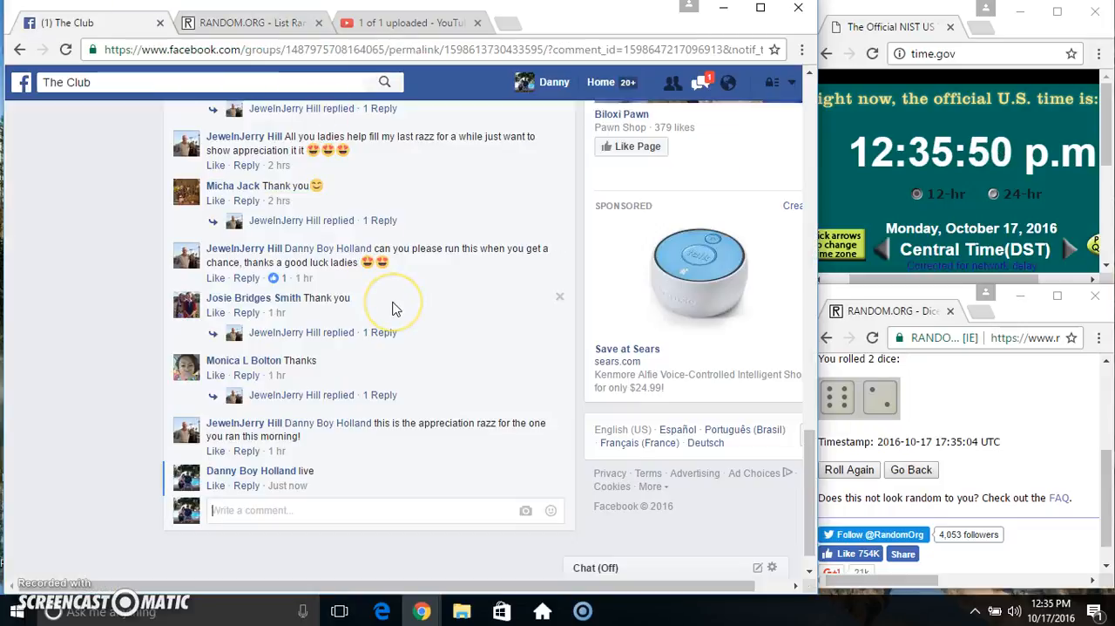